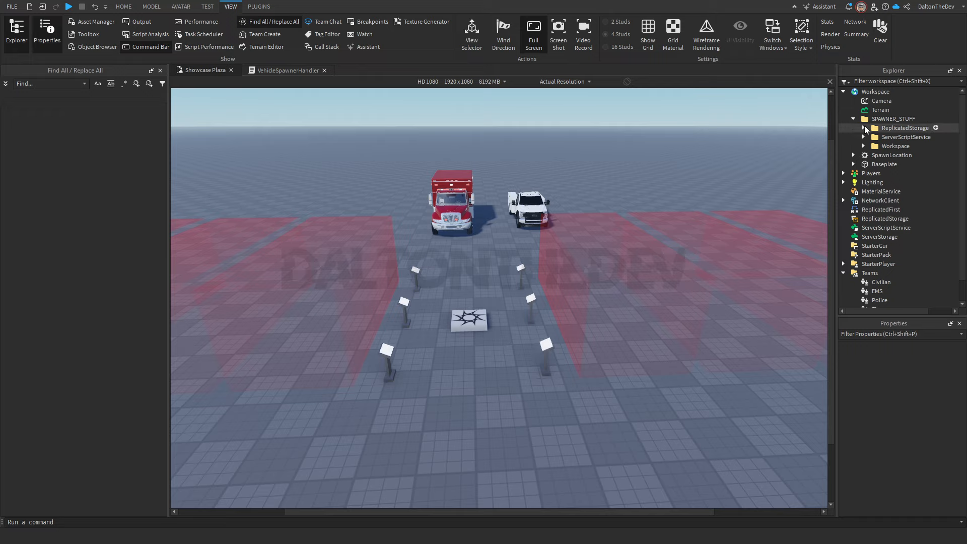
# Step: Select the kit's ReplicatedStorage items inside SPAWNER_STUFF to relocate them
pyautogui.click(905, 127)
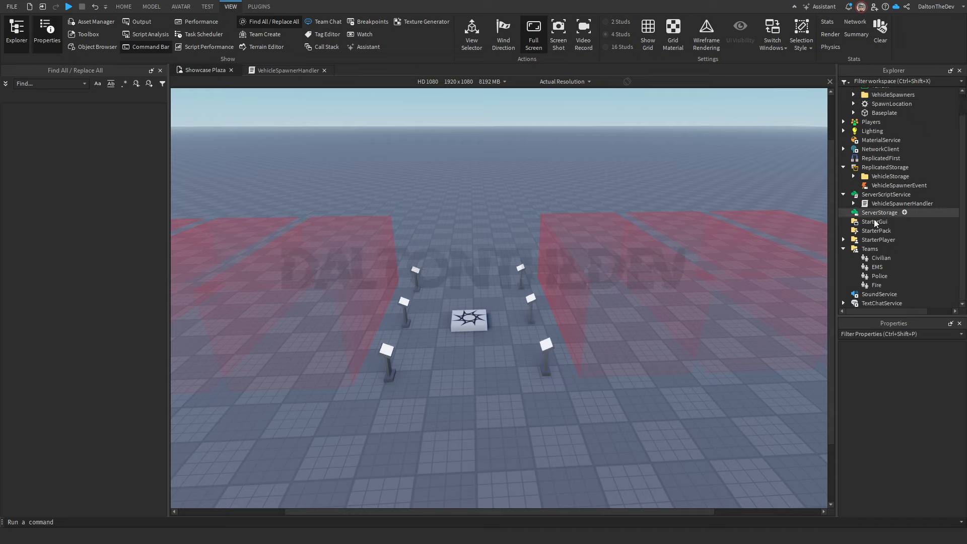
# Step: Inspect the Fire and Civilian teams, then expand VehicleSpawners and highlight the Fire spawner
pyautogui.click(876, 284)
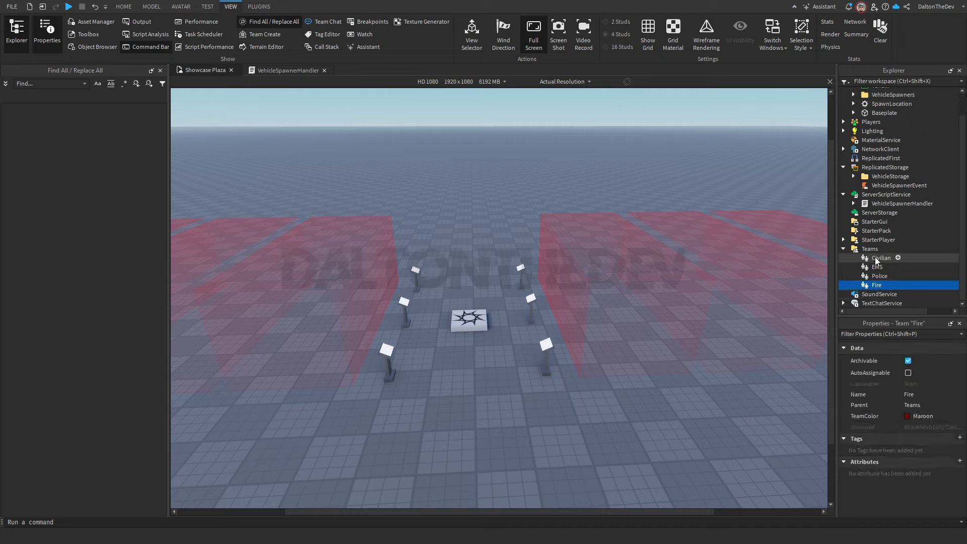
pyautogui.click(881, 257)
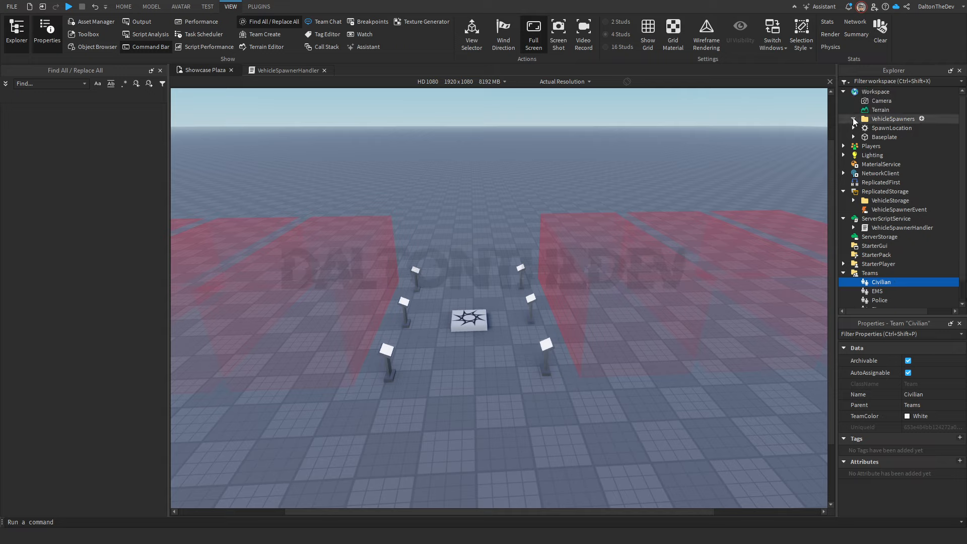
pyautogui.click(854, 118)
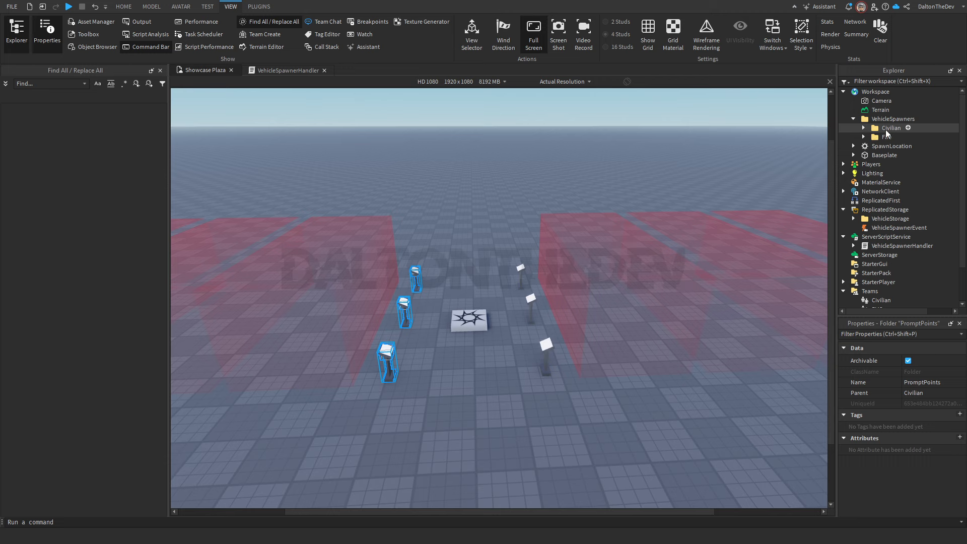
pyautogui.click(890, 127)
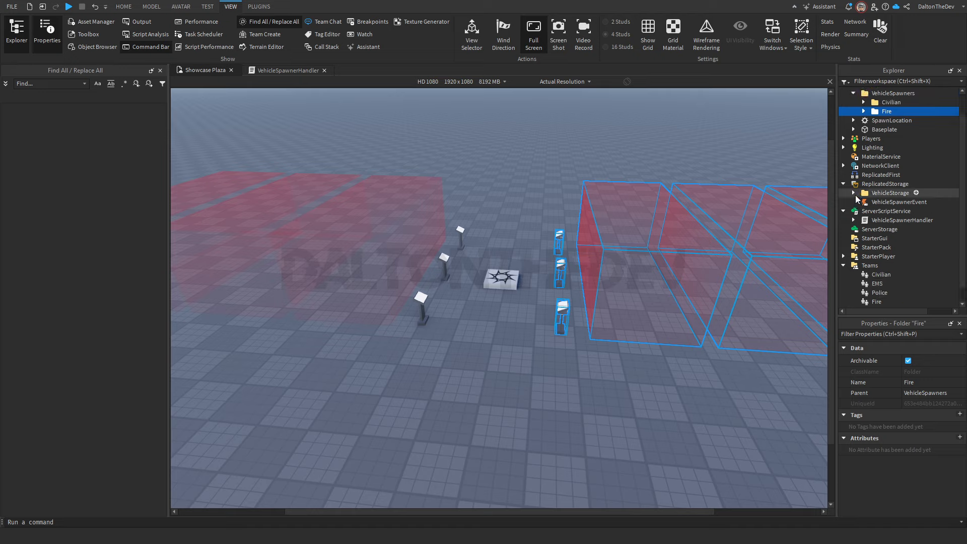
# Step: Expand VehicleStorage, select the Police folder, and inspect Civilian's F450 Gamepass model
pyautogui.click(854, 192)
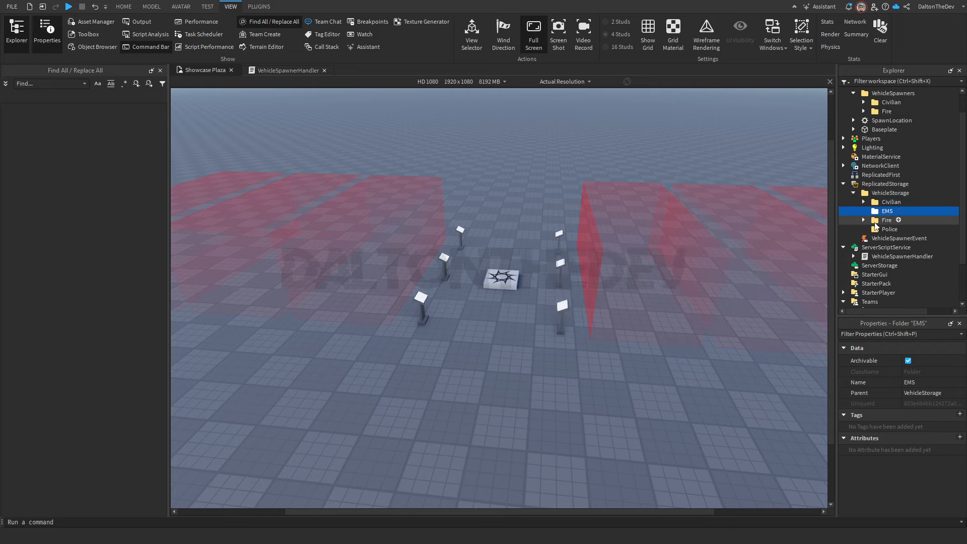
pyautogui.click(890, 229)
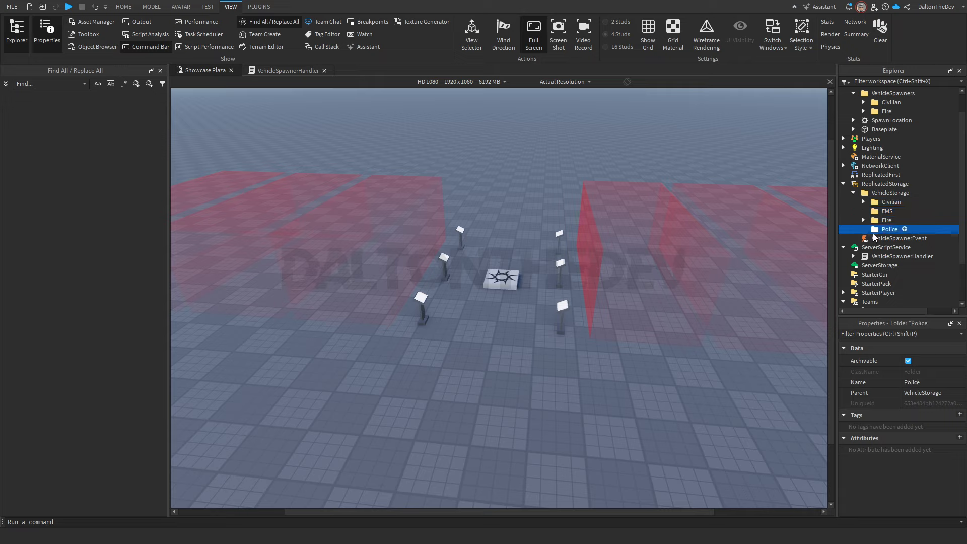
pyautogui.click(863, 201)
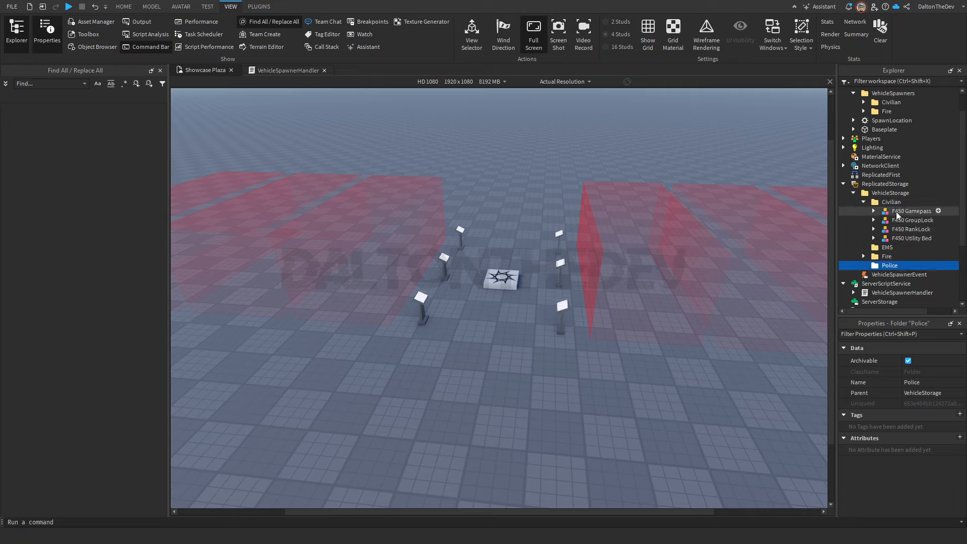
pyautogui.click(913, 220)
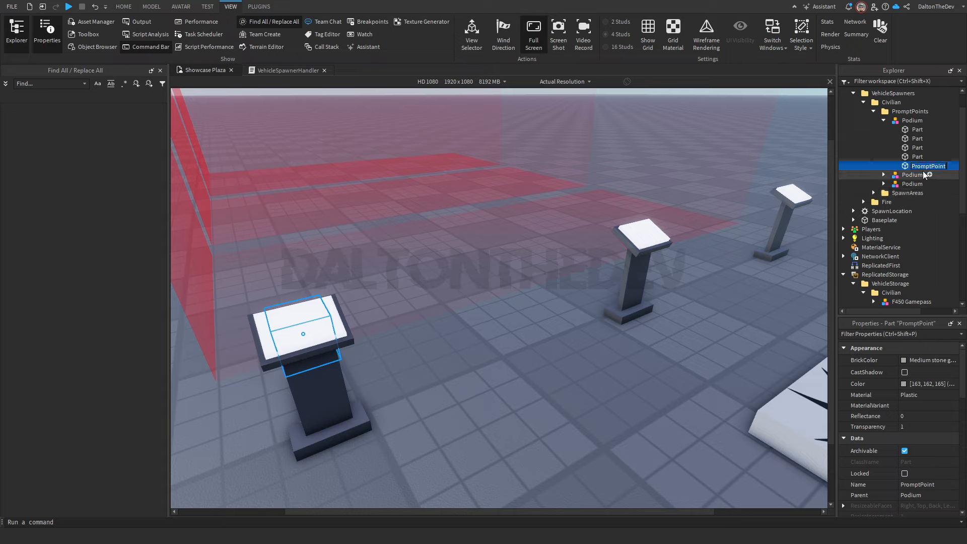
pyautogui.click(642, 247)
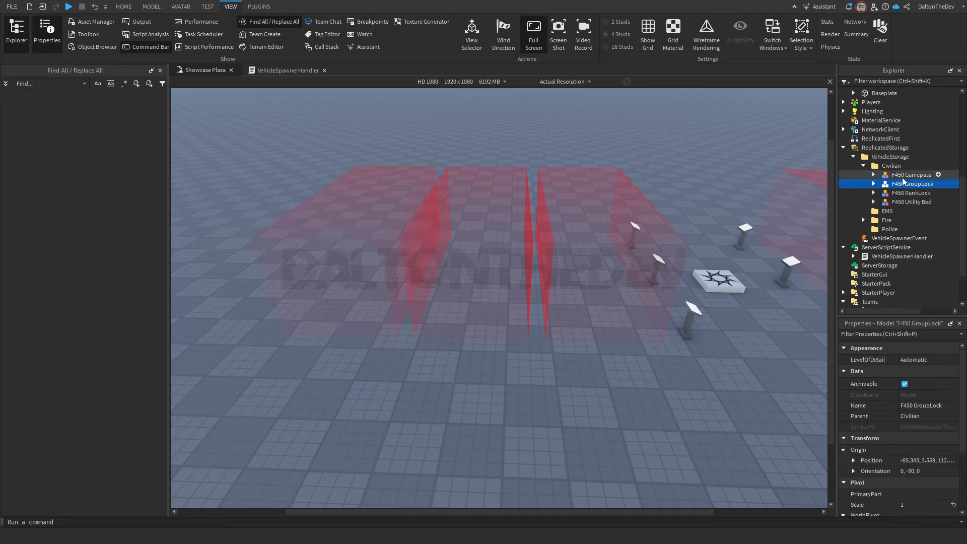
# Step: Check the Gamepass, GroupLock and RankLock F450 attributes, then select the Utility Bed
pyautogui.click(912, 175)
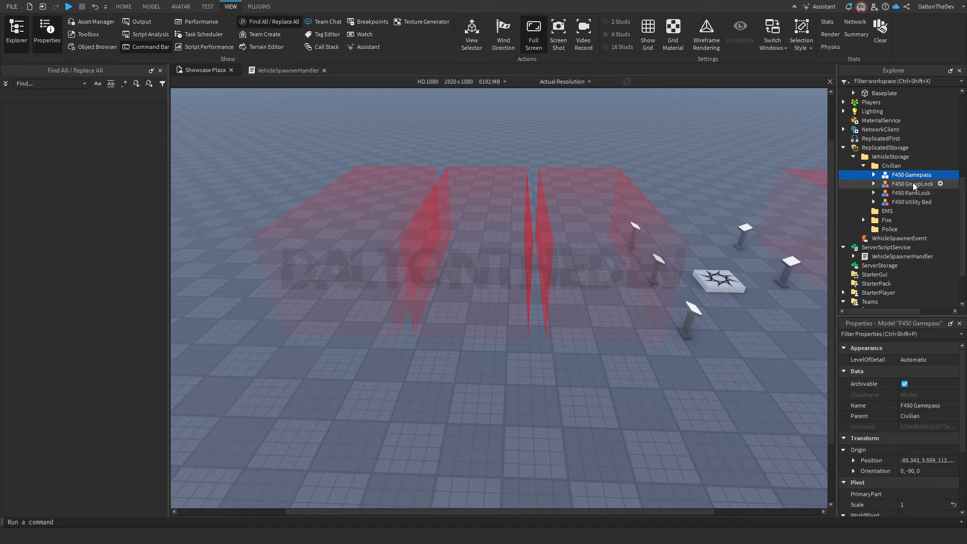
pyautogui.scroll(-3)
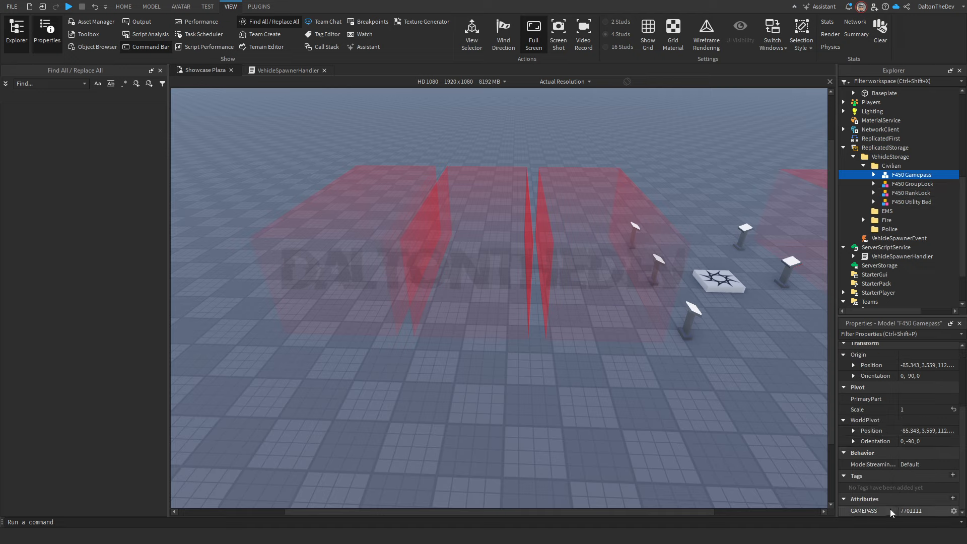
pyautogui.click(912, 183)
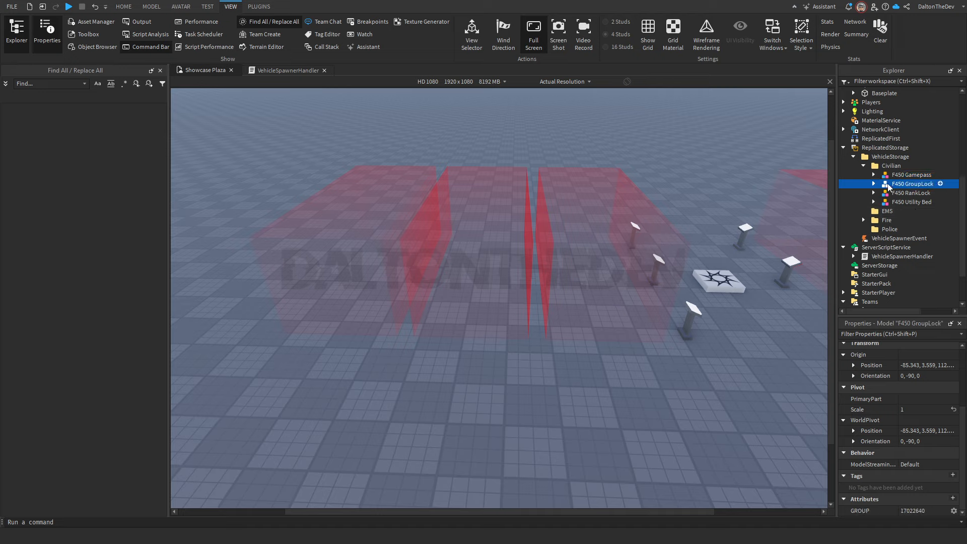
pyautogui.click(910, 192)
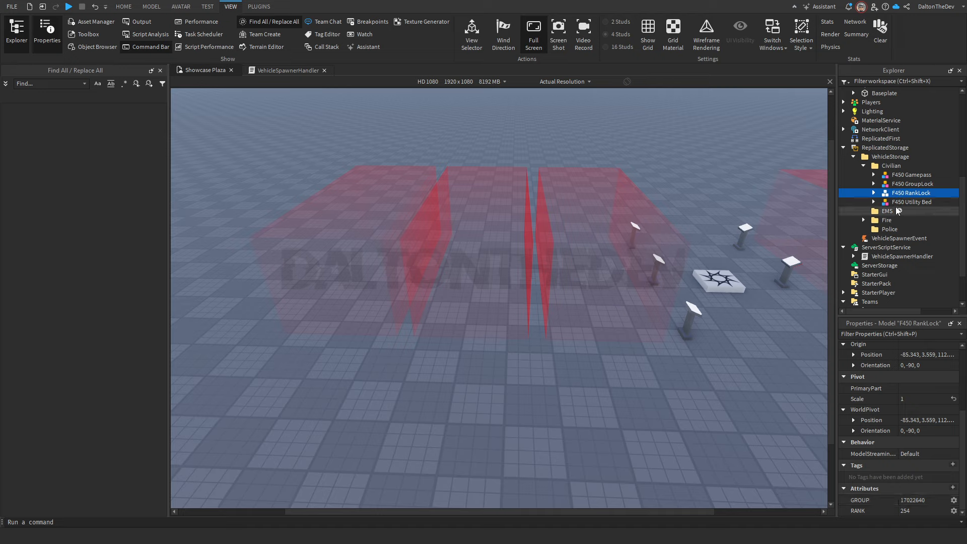
pyautogui.click(915, 202)
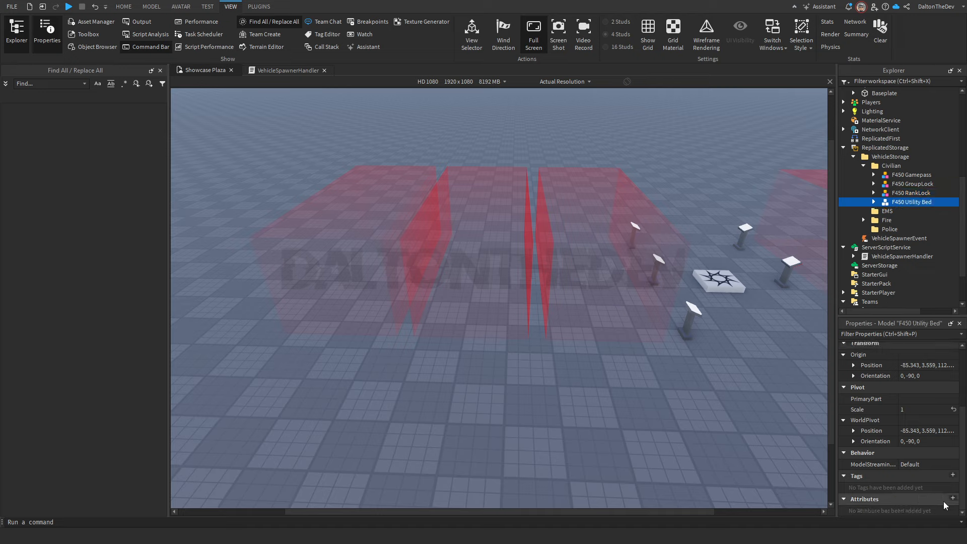
# Step: Create a new attribute GROUP of type number on the F450 Utility Bed
pyautogui.click(959, 499)
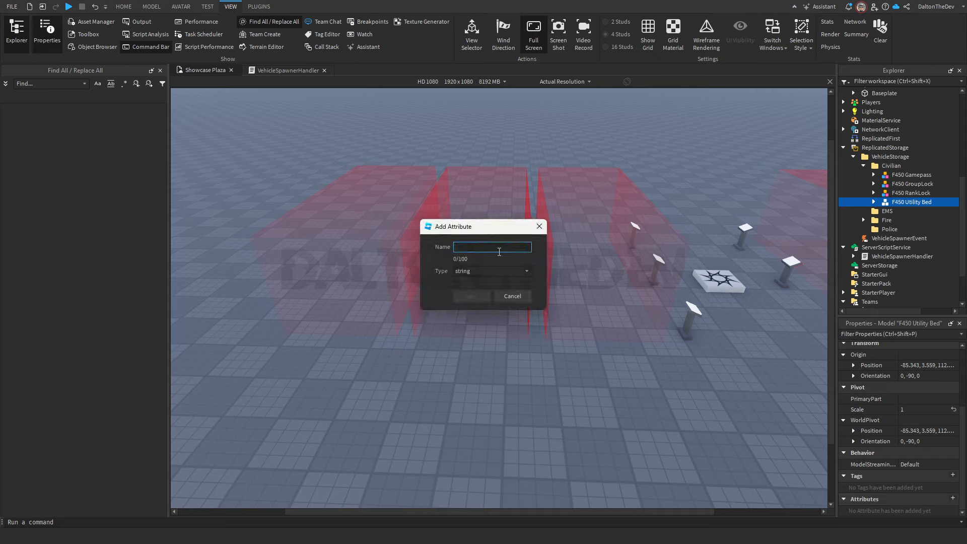
pyautogui.write('GROUP')
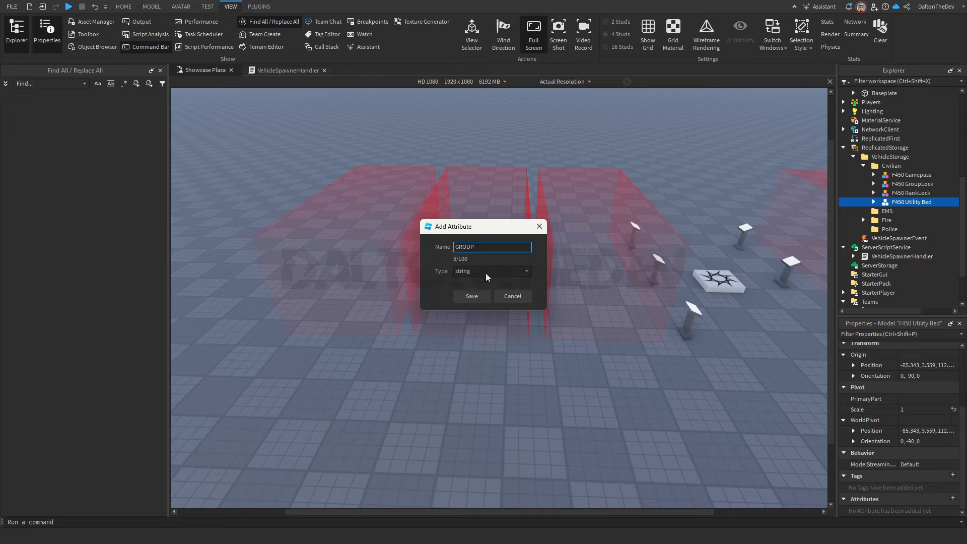
pyautogui.click(465, 272)
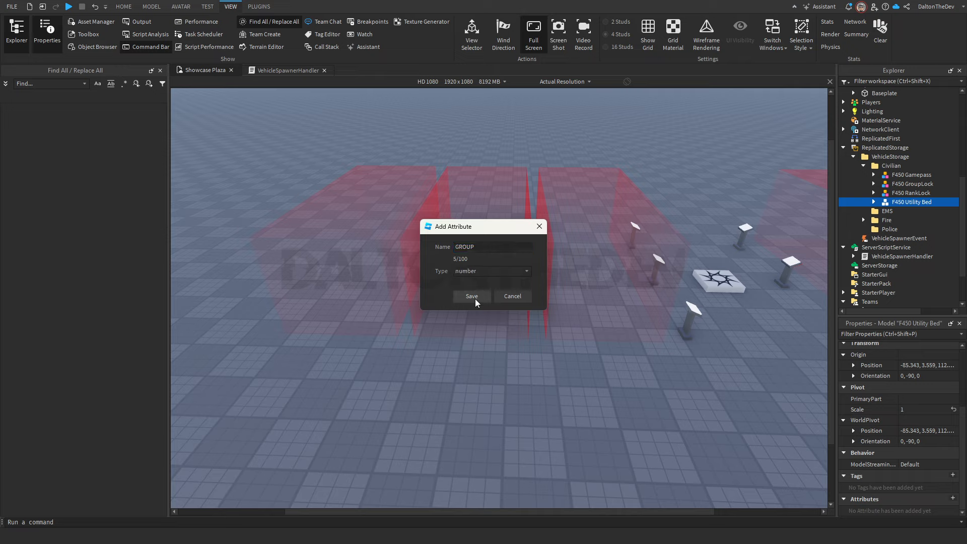
pyautogui.click(471, 296)
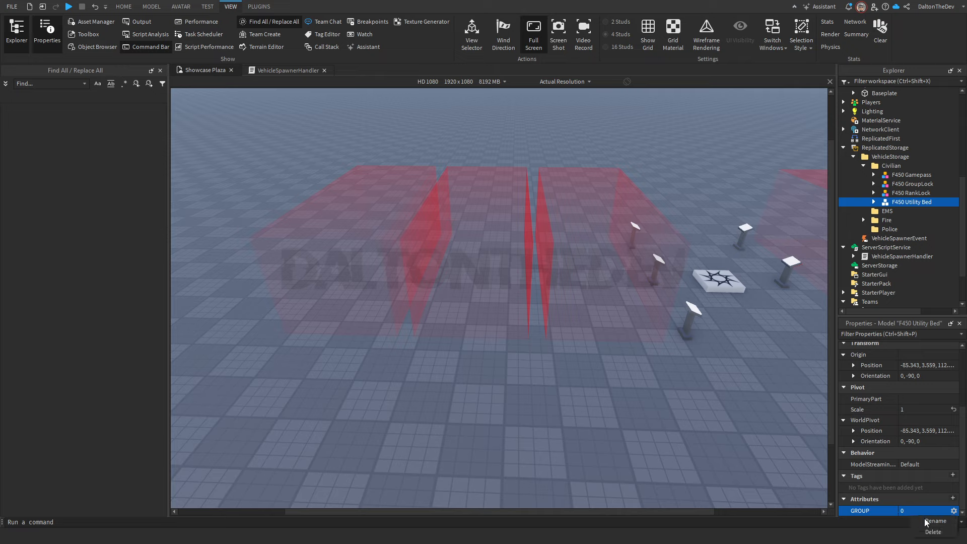
pyautogui.moveTo(933, 532)
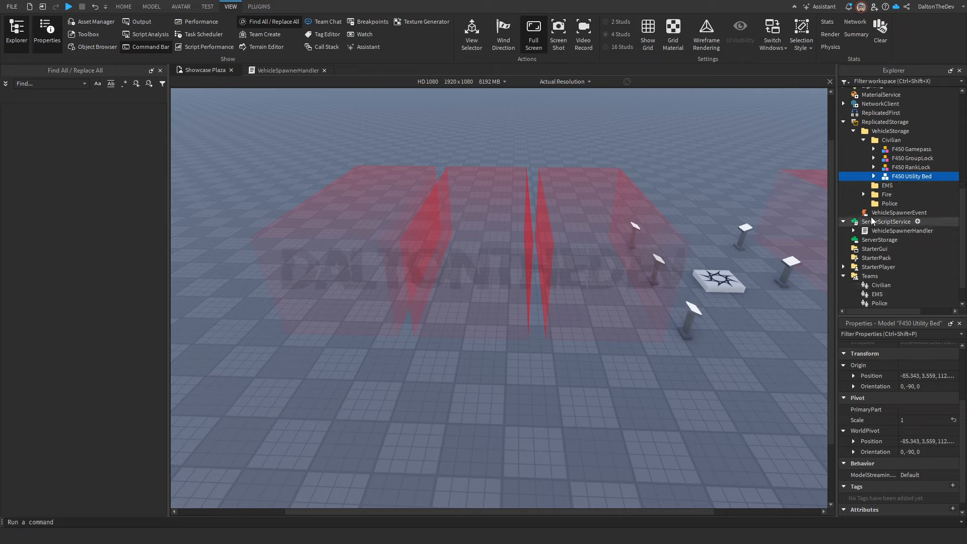
# Step: Show Ambulance 11 in the Fire folder and start a playtest
pyautogui.click(873, 203)
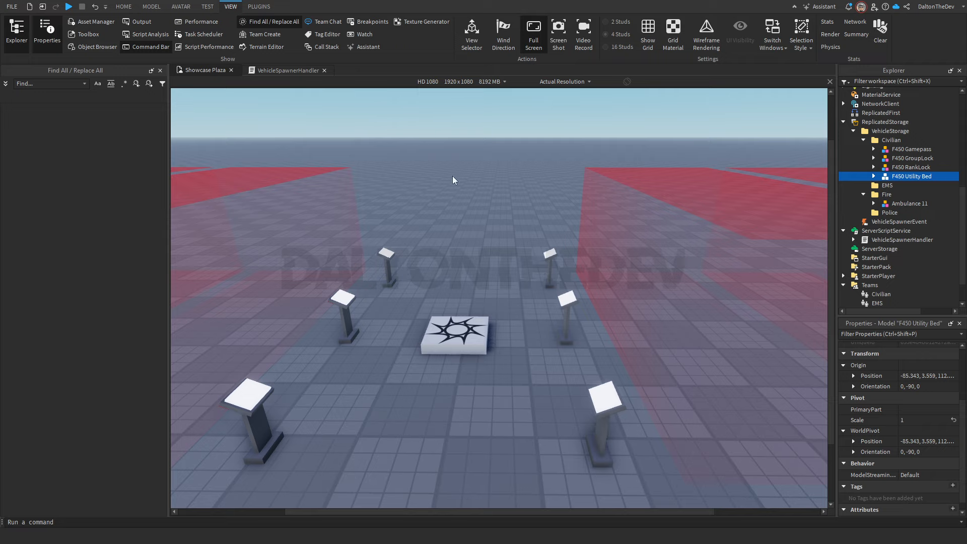
pyautogui.click(123, 6)
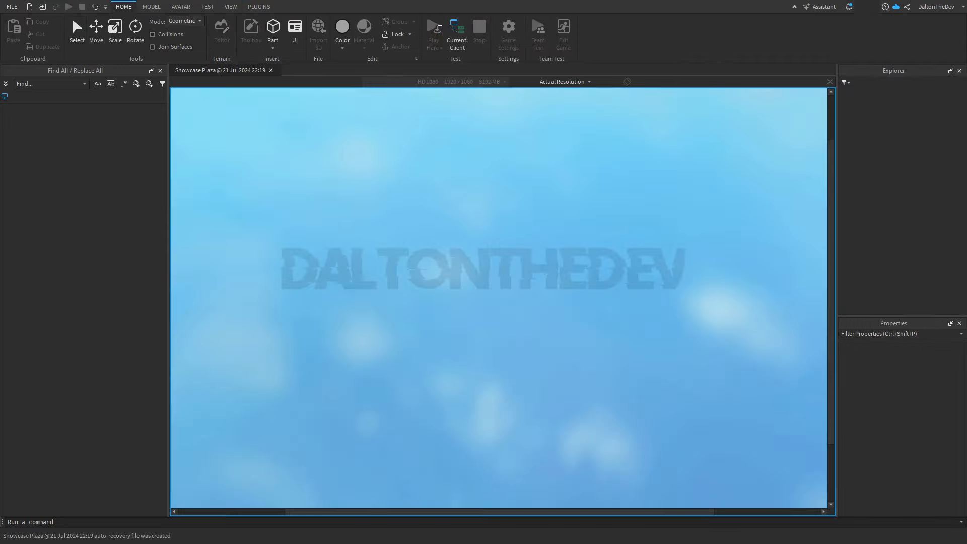
pyautogui.click(434, 28)
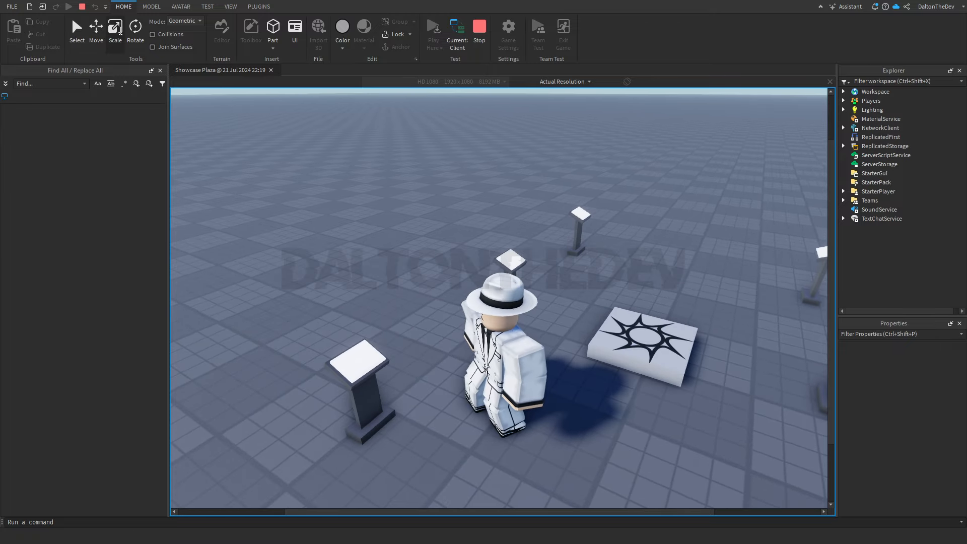
# Step: Use the podium prompt to preview the F450 Utility Bed painted pink
pyautogui.click(927, 200)
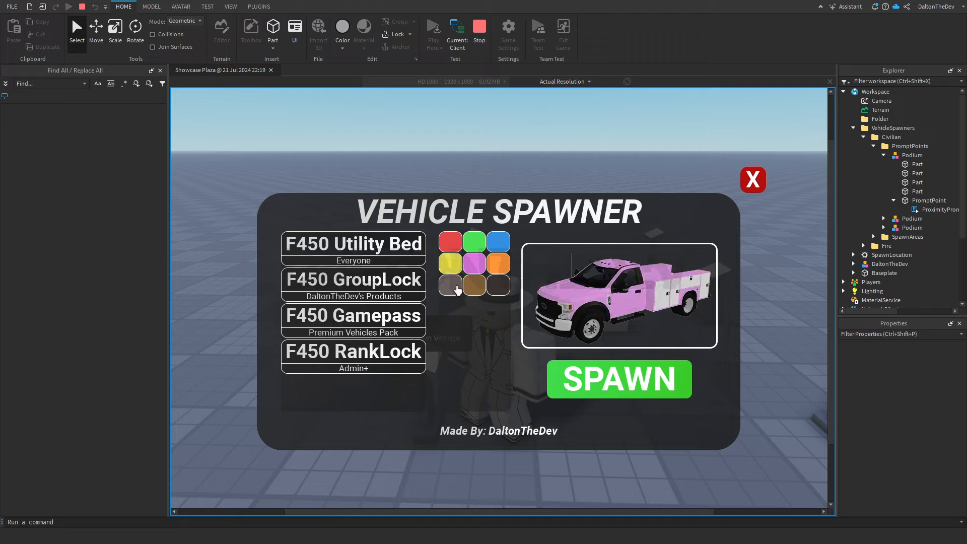
# Step: Preview the Utility Bed in lighter, yellow and other paints, then spawn the white truck
pyautogui.click(474, 286)
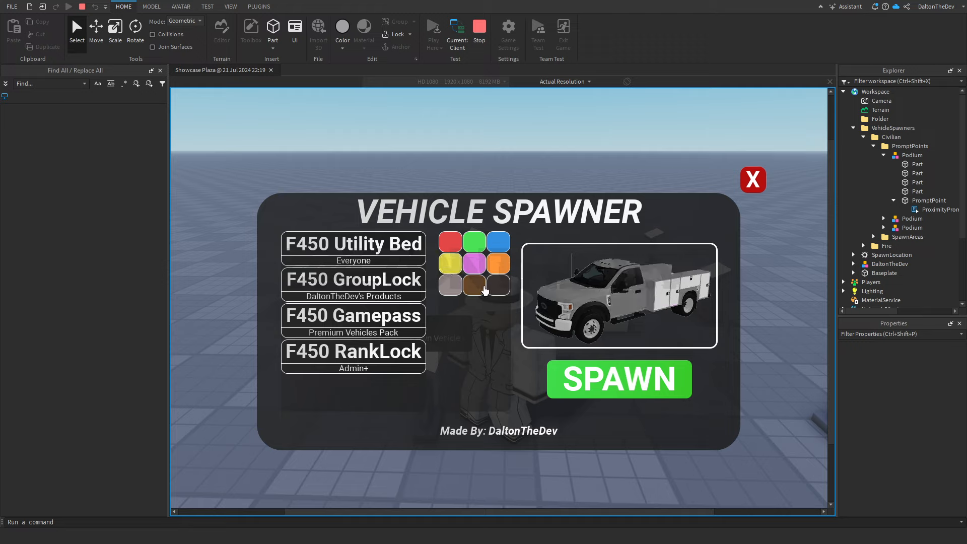
pyautogui.click(474, 241)
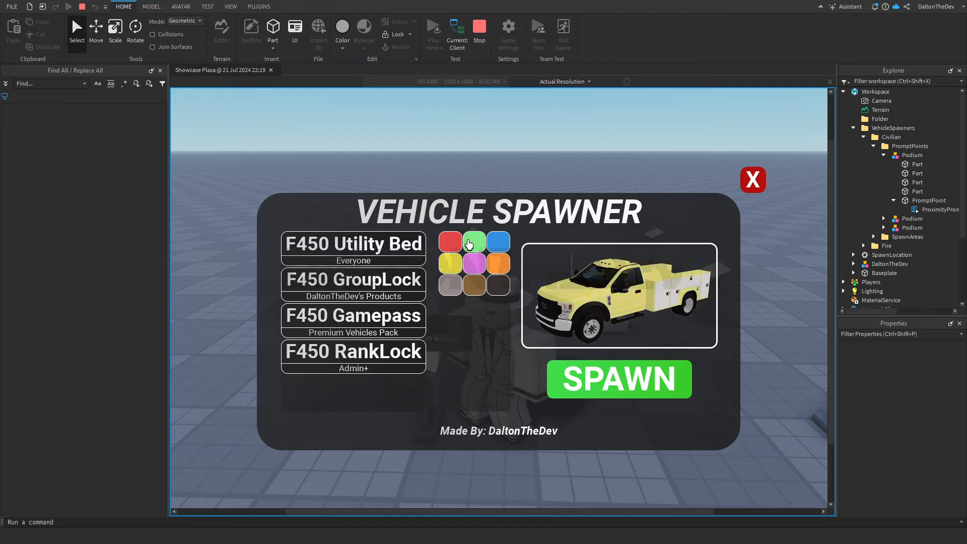
pyautogui.click(450, 284)
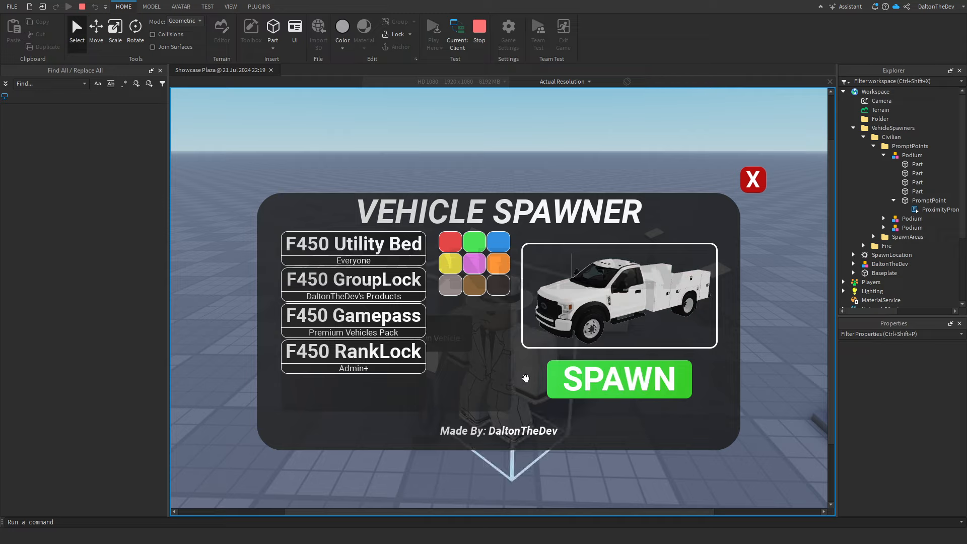
pyautogui.click(752, 179)
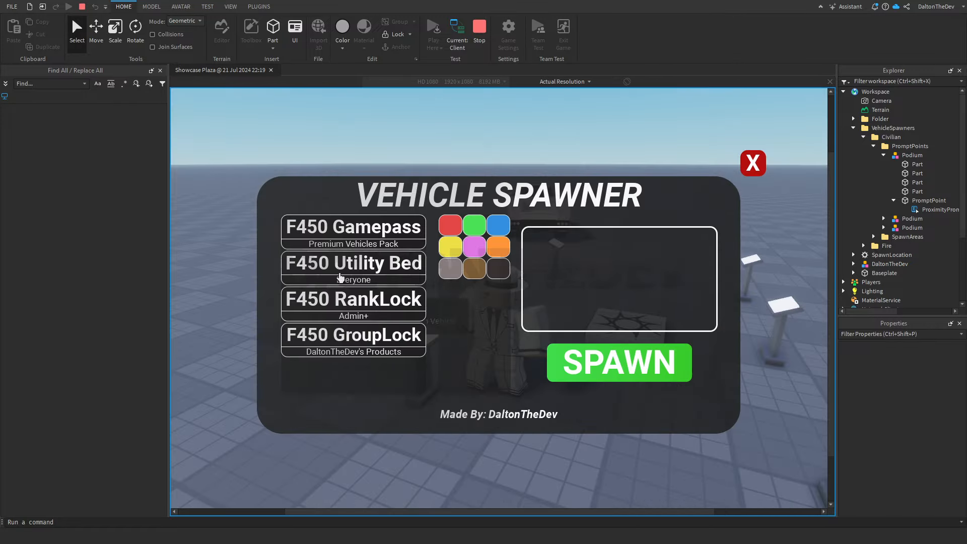
# Step: Pick the F450 Utility Bed, end the playtest, and expand Ambulance 11 in Explorer
pyautogui.click(352, 262)
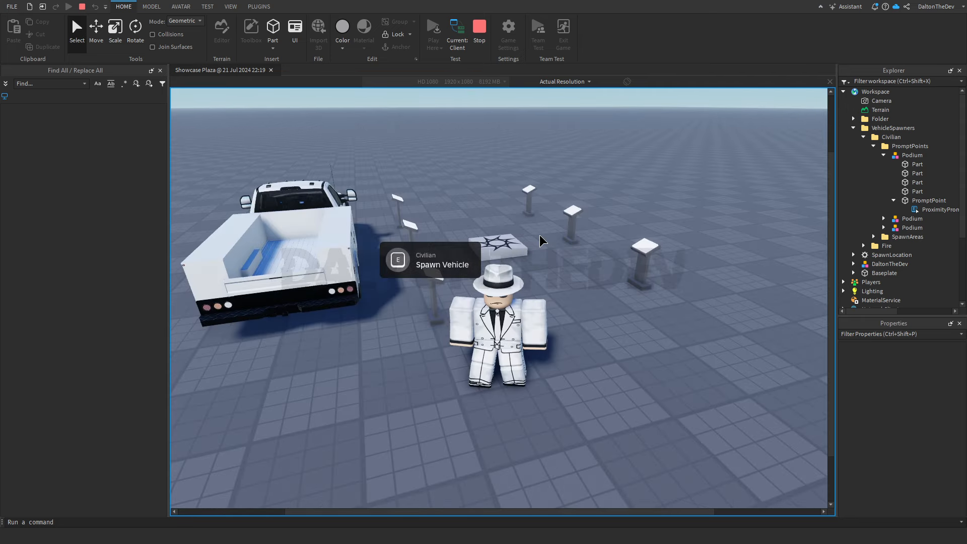
pyautogui.click(927, 304)
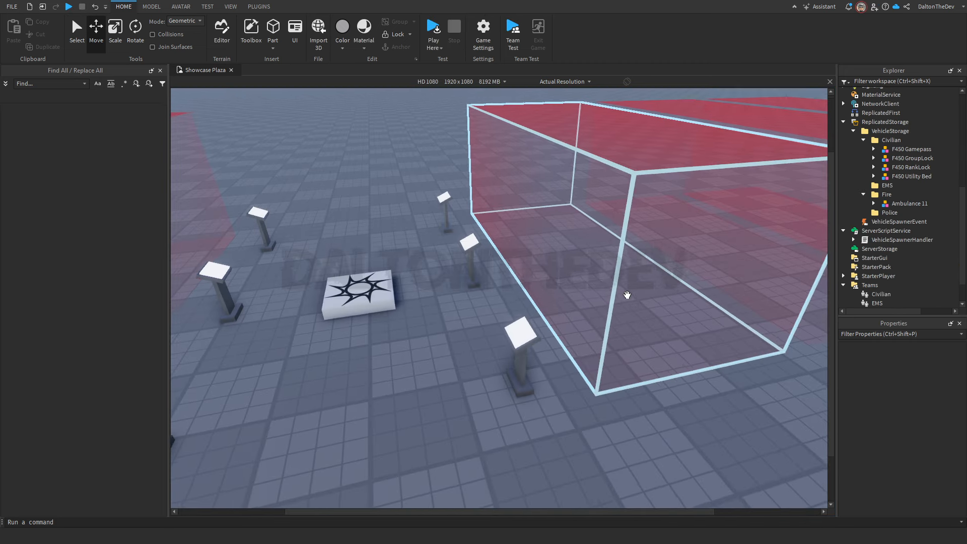
pyautogui.click(909, 203)
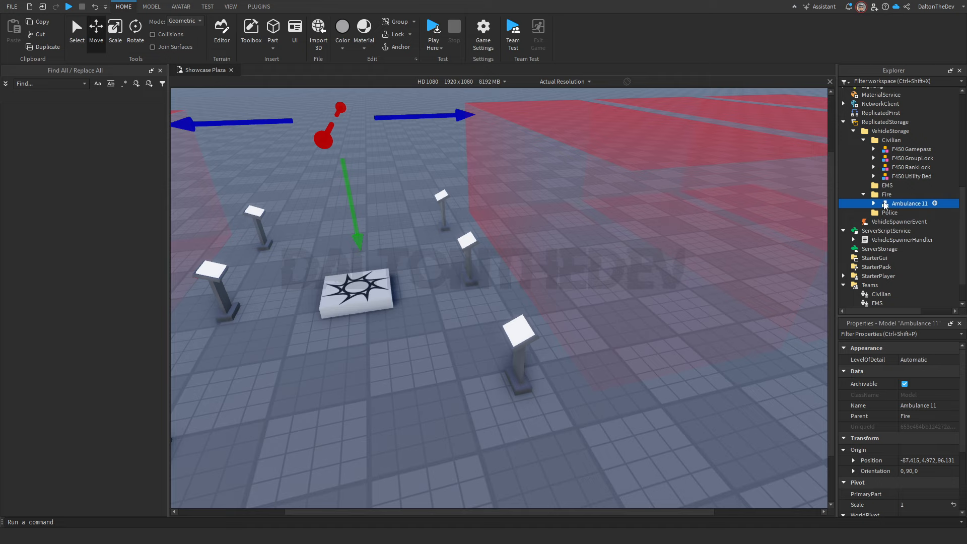
pyautogui.click(874, 203)
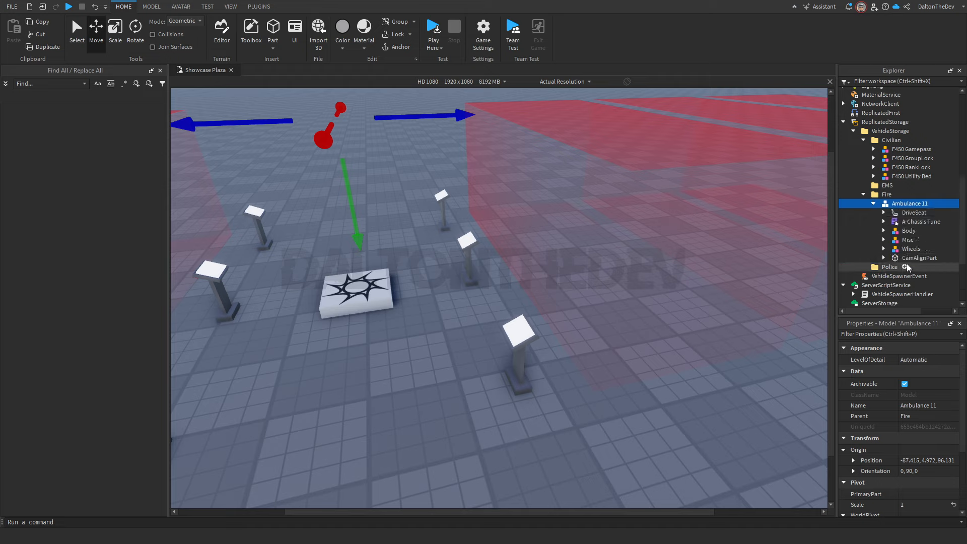
# Step: Set the FOV value under Ambulance 11's CamAlignPart to 35
pyautogui.click(919, 257)
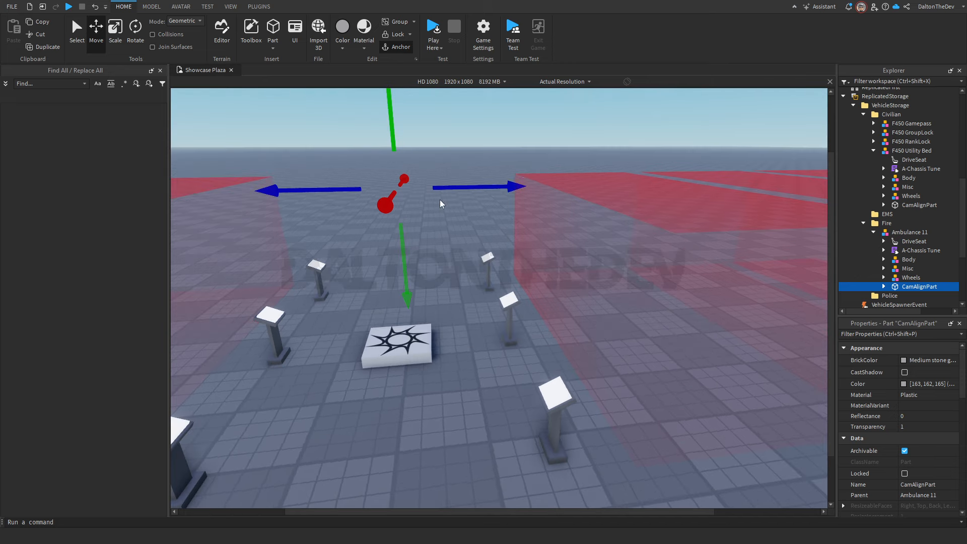
pyautogui.click(866, 286)
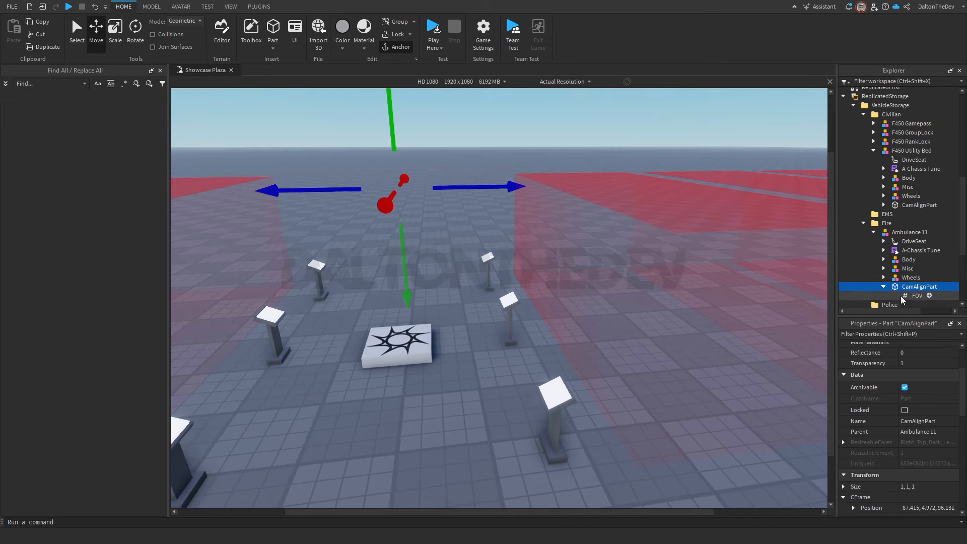
pyautogui.click(917, 295)
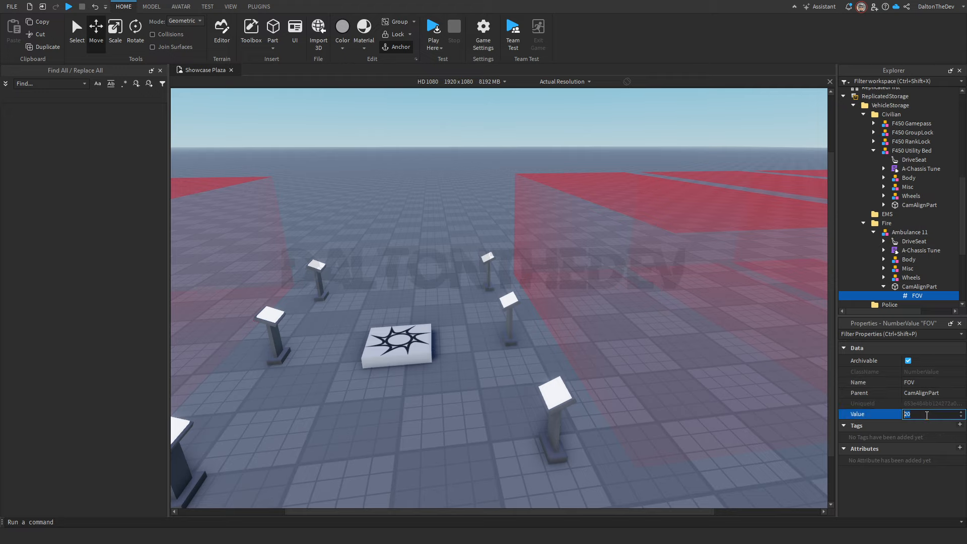
pyautogui.write('35')
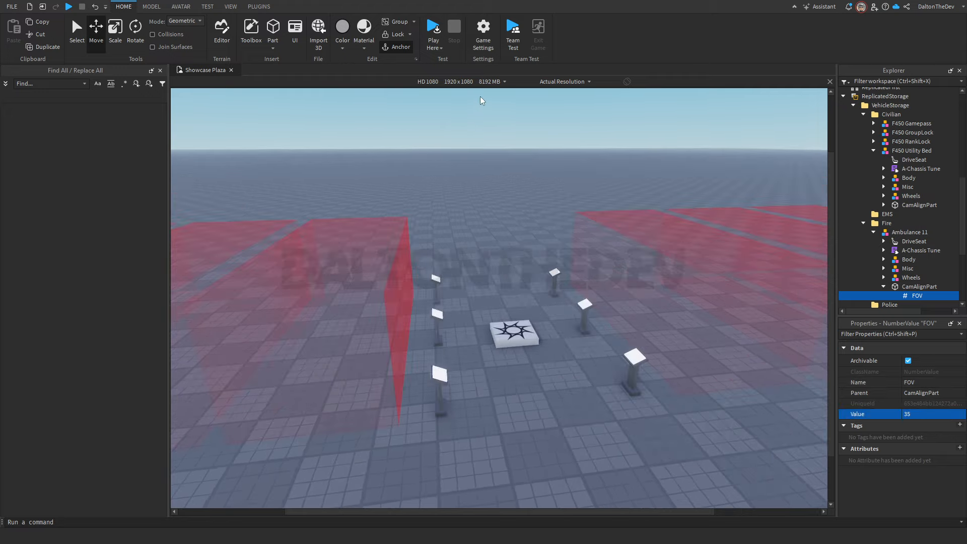
# Step: Start a playtest and move the player to the Fire team from the server view
pyautogui.click(434, 27)
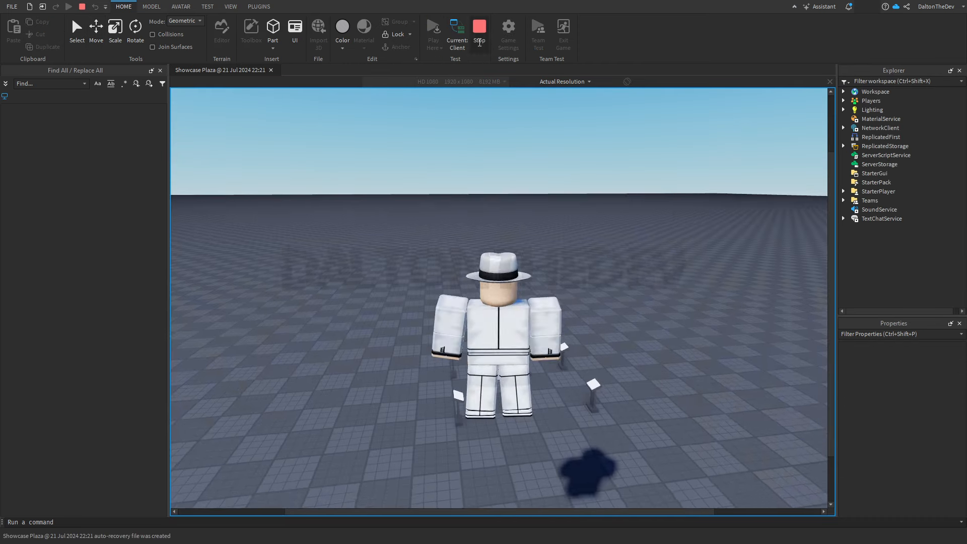
pyautogui.click(457, 30)
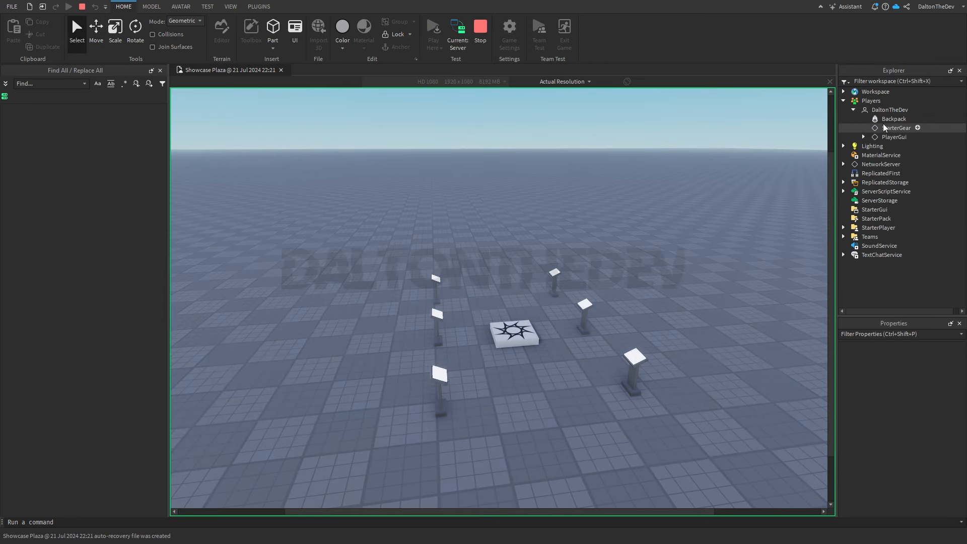
pyautogui.click(889, 110)
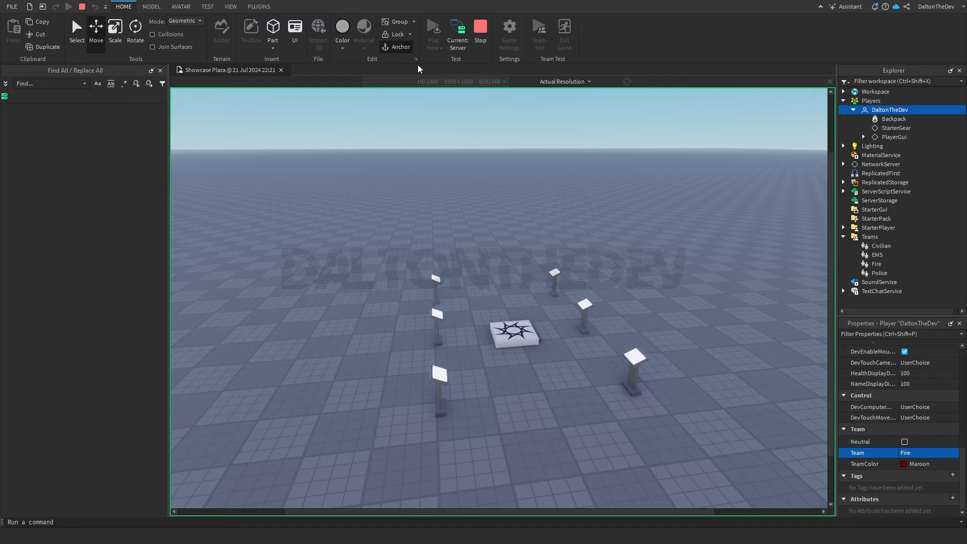
pyautogui.click(433, 31)
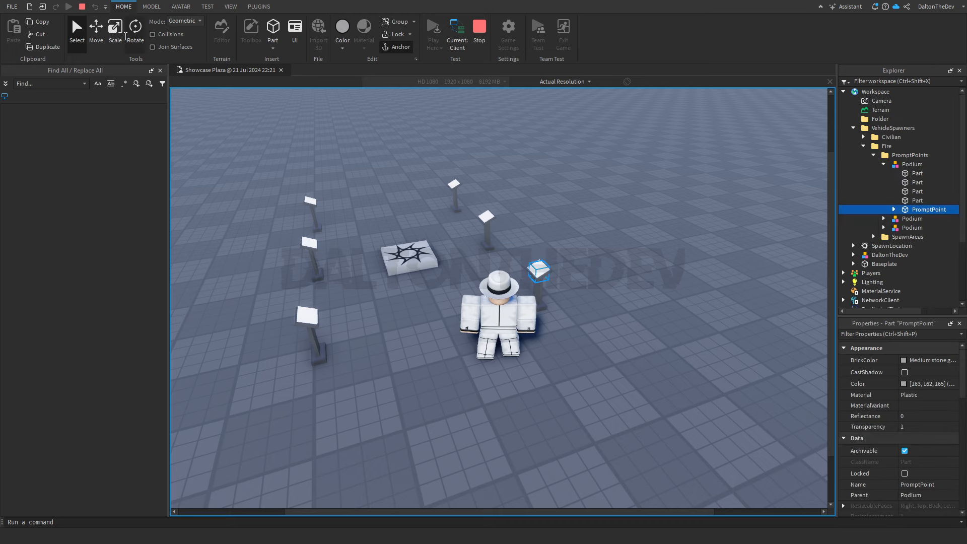
# Step: Open the fire spawner, spawn Ambulance 11, and stop the playtest
pyautogui.click(96, 29)
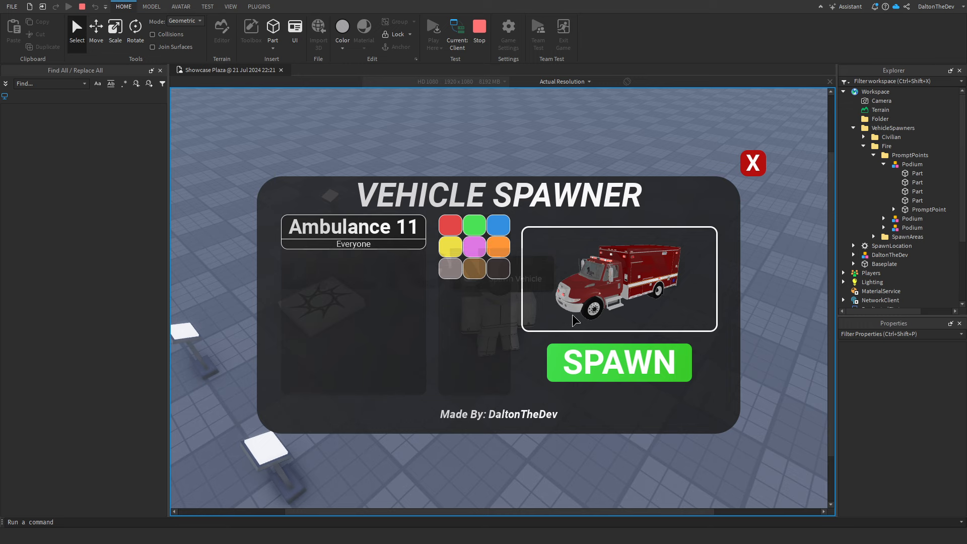
pyautogui.click(618, 362)
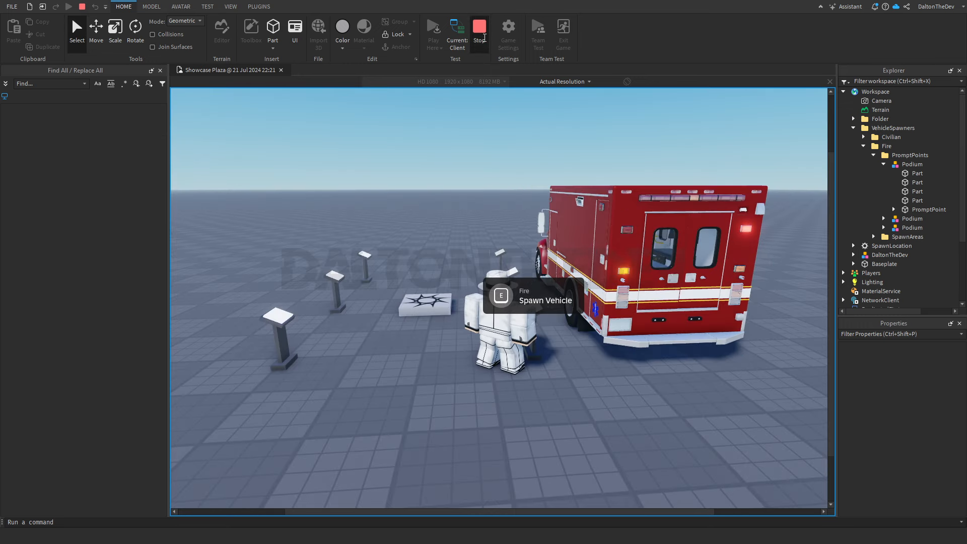
pyautogui.click(479, 27)
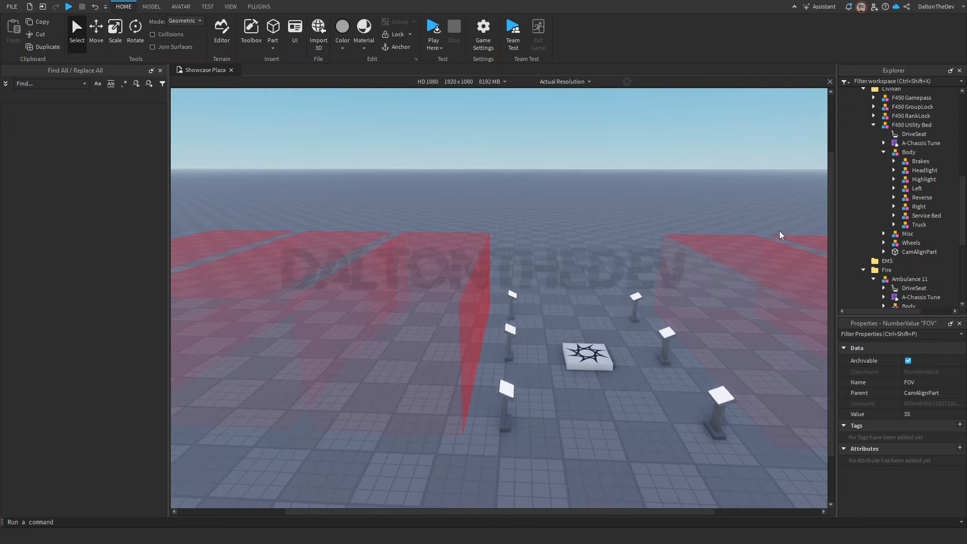
pyautogui.scroll(-3)
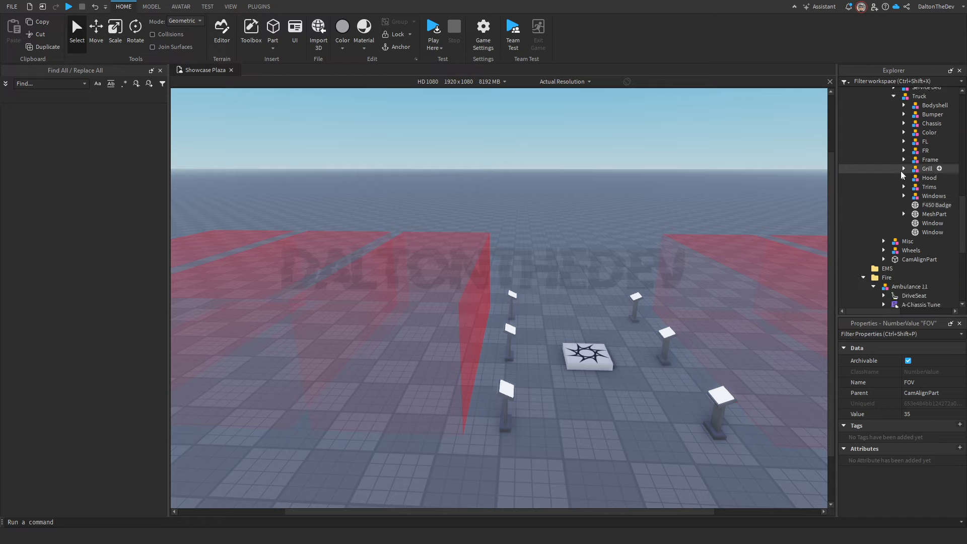
pyautogui.write('Color')
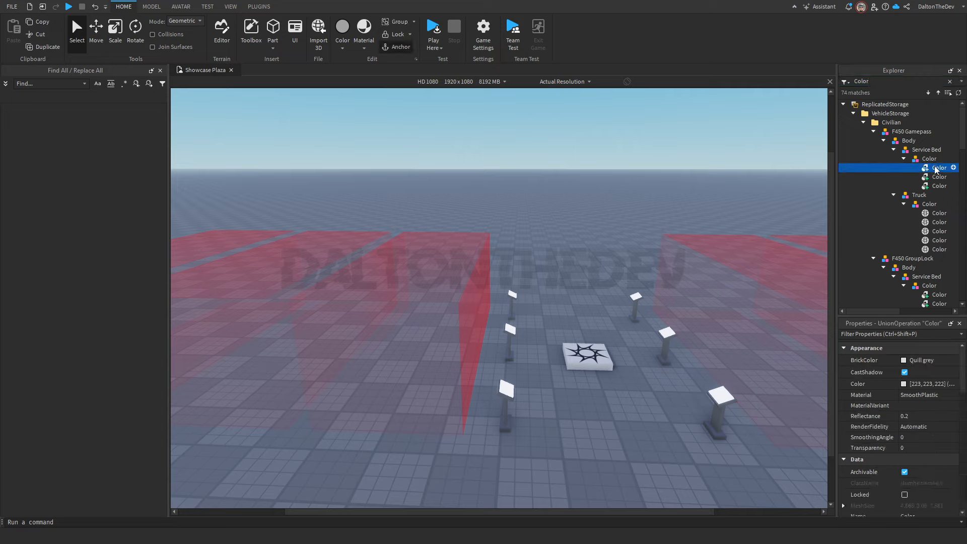
pyautogui.click(938, 186)
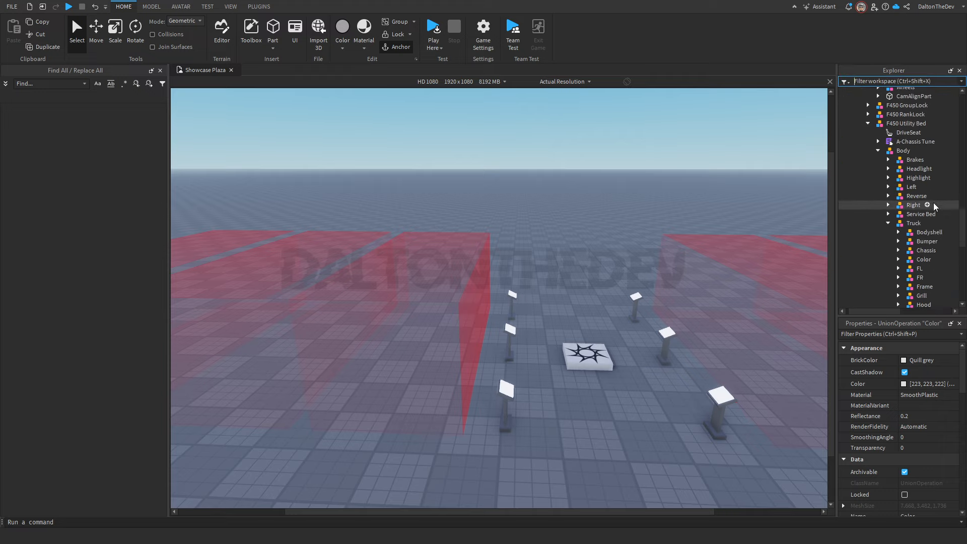
pyautogui.scroll(-3)
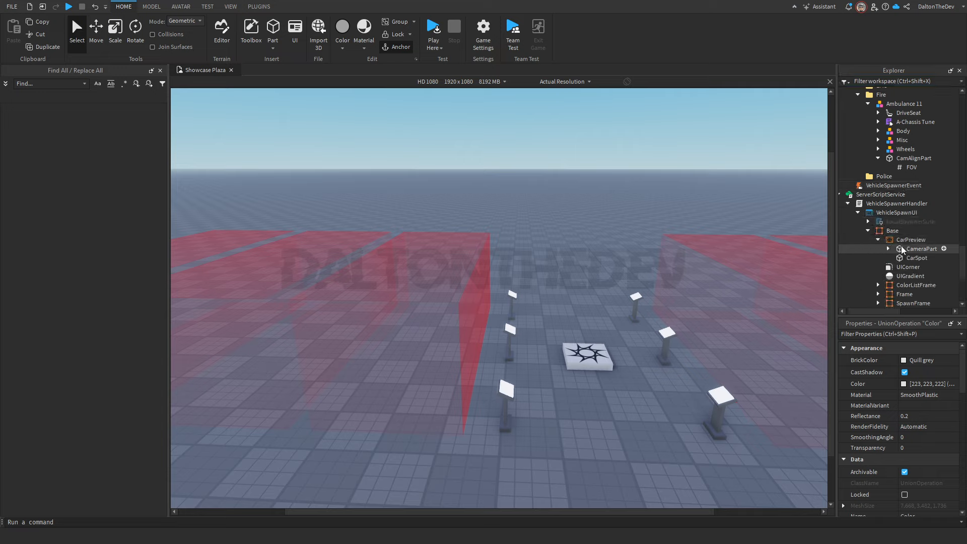
pyautogui.click(921, 248)
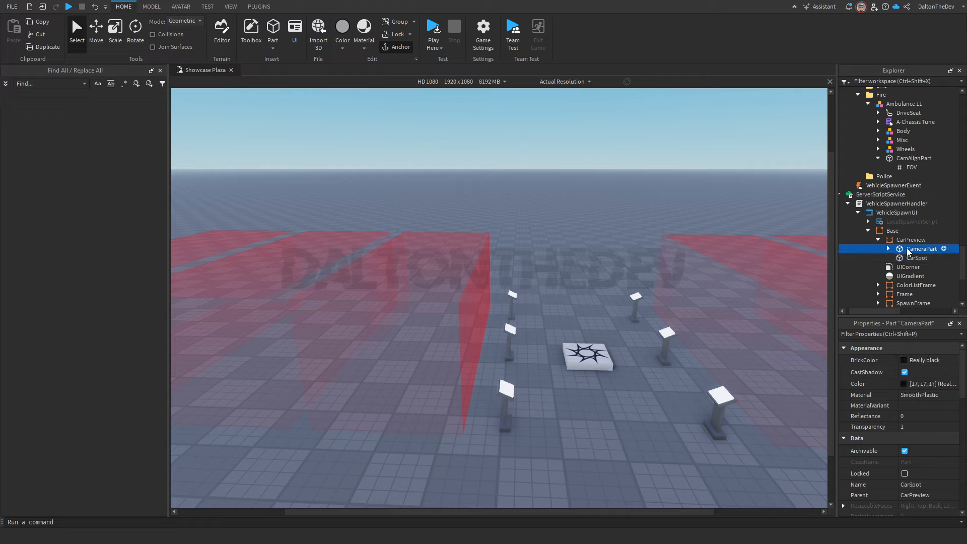
pyautogui.click(917, 258)
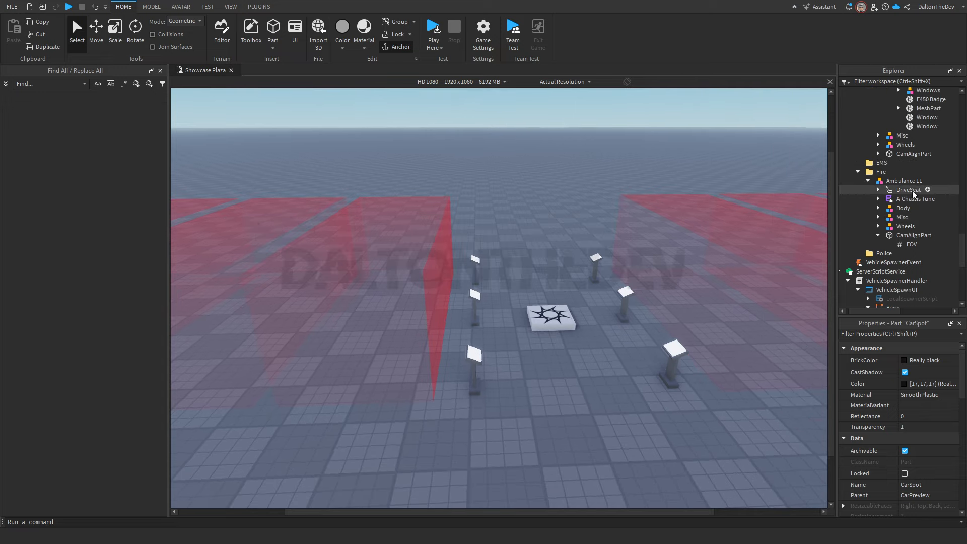
pyautogui.click(901, 180)
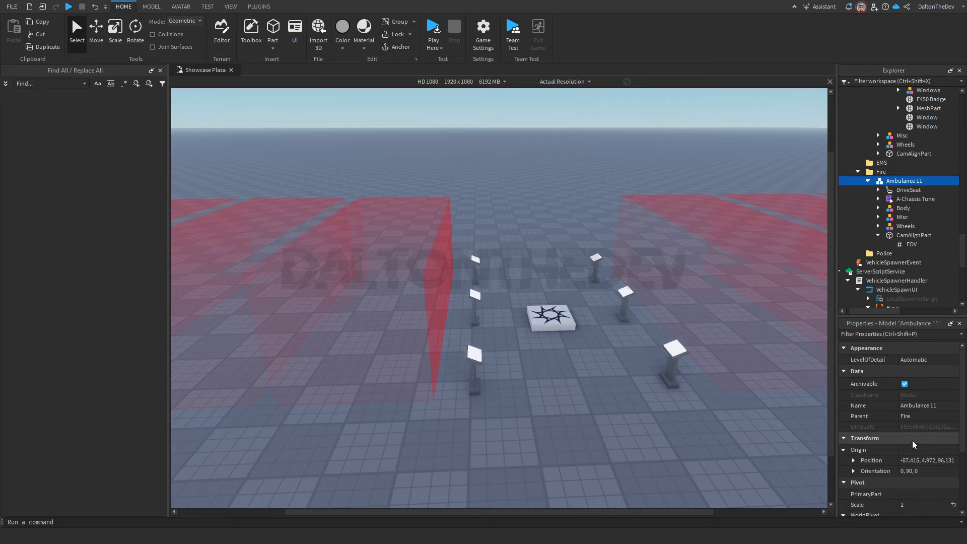
pyautogui.scroll(-3)
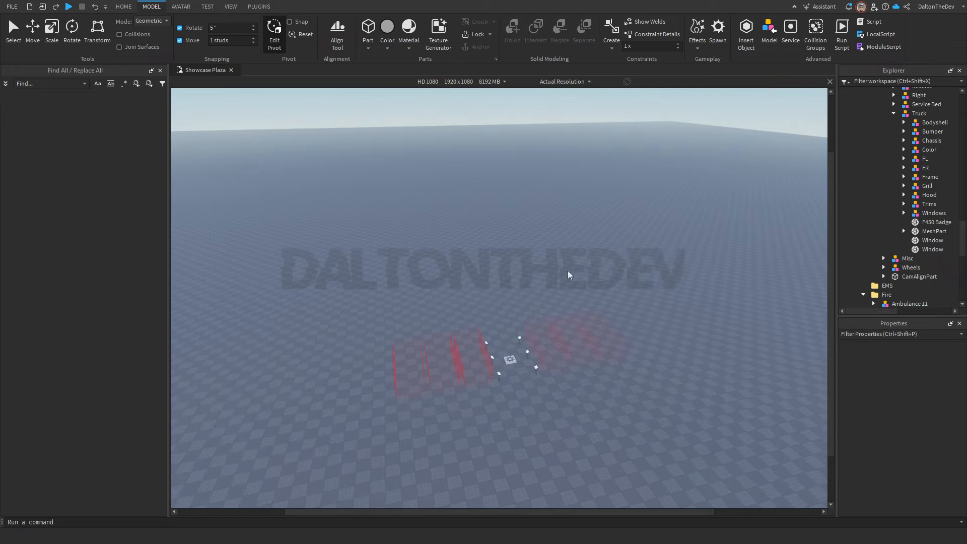
pyautogui.moveTo(665, 270)
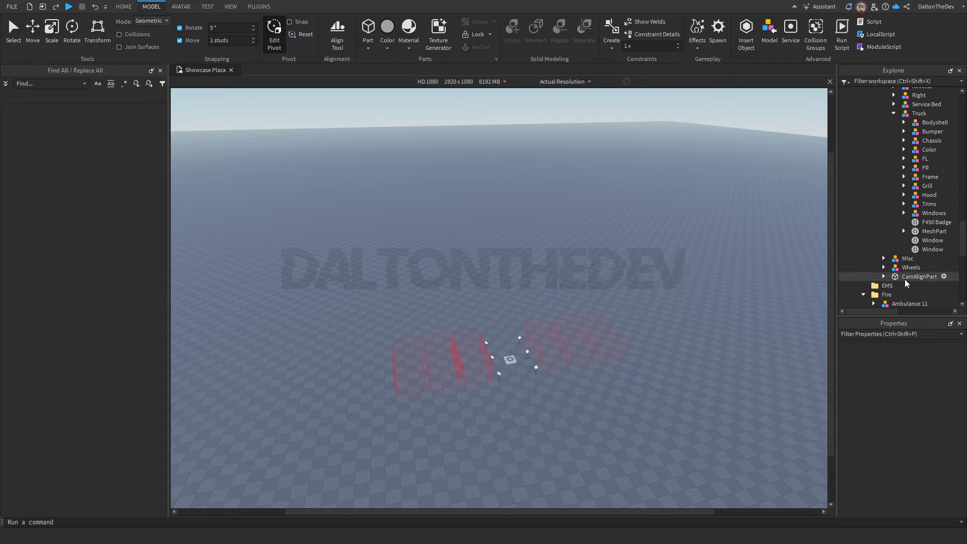
pyautogui.click(919, 276)
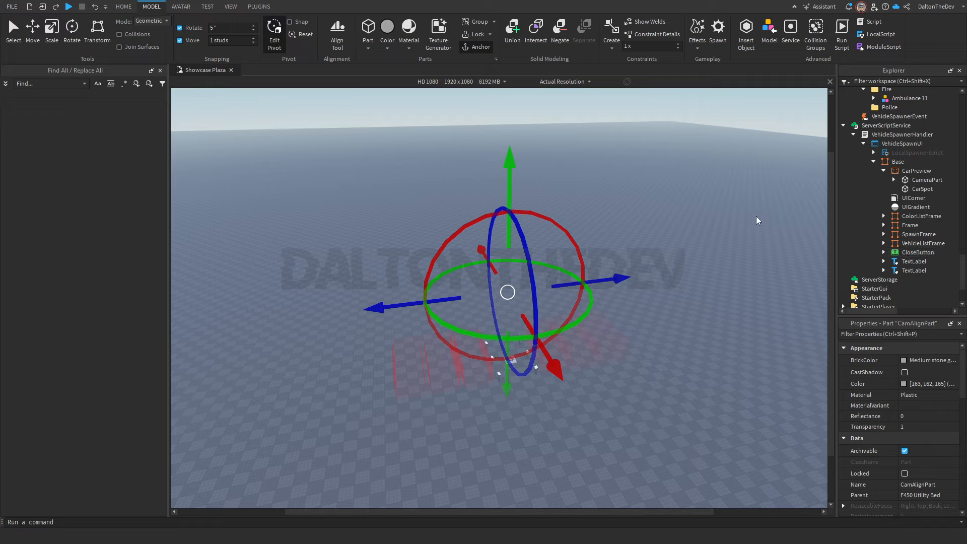
pyautogui.click(921, 216)
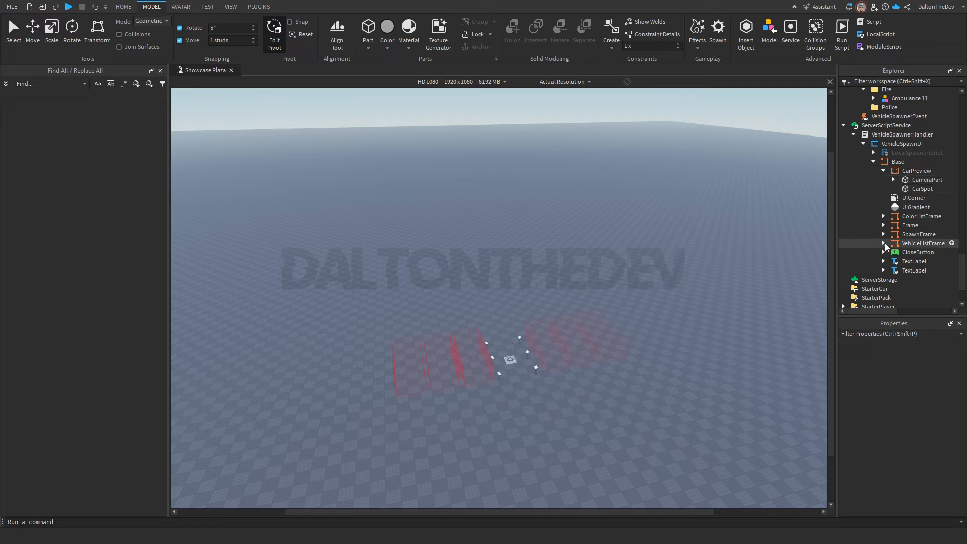
# Step: Expand the spawner's color list and set a color button's BackgroundColor3 to pink
pyautogui.click(883, 216)
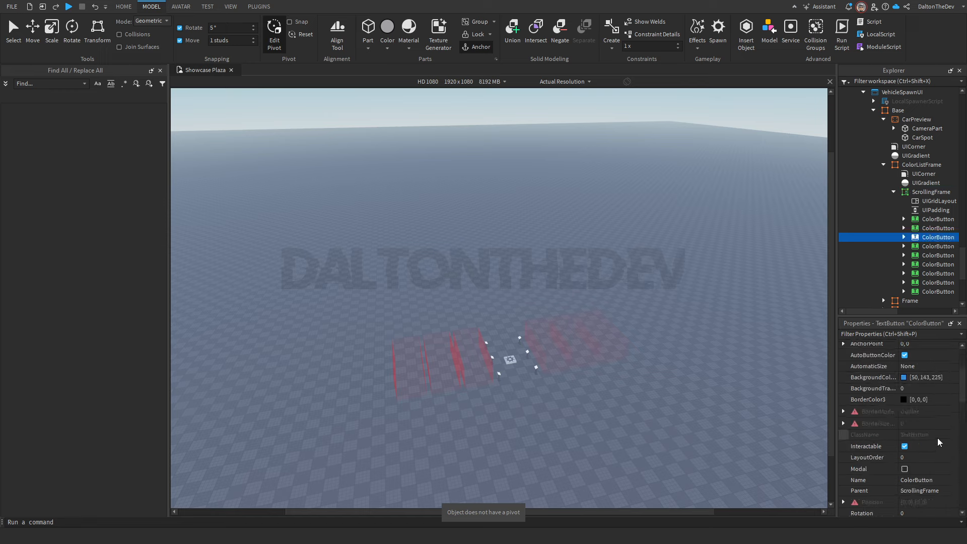
pyautogui.click(924, 376)
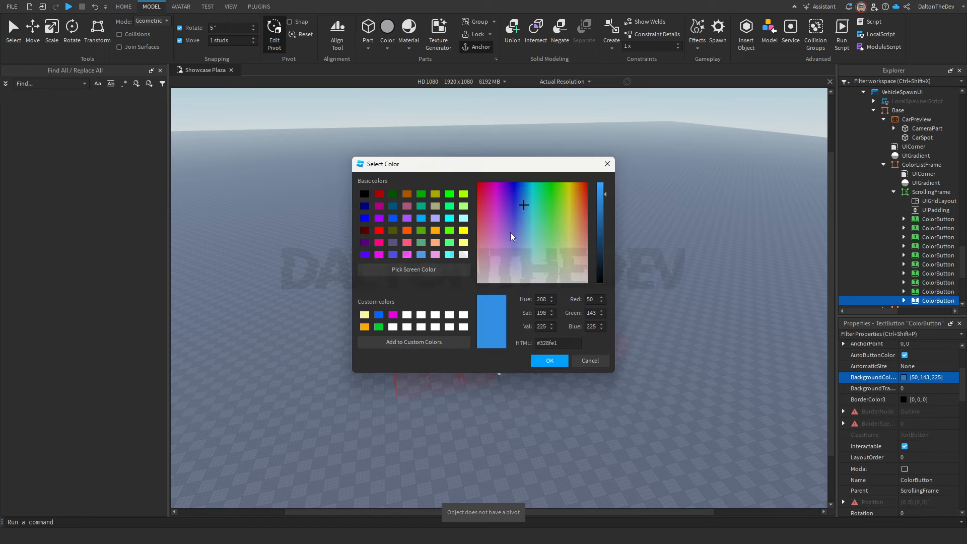
pyautogui.click(504, 248)
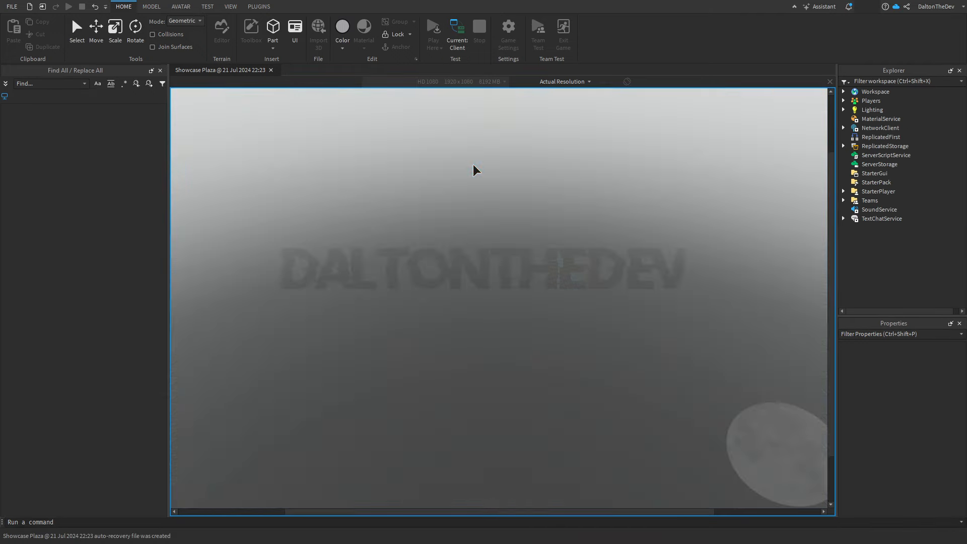
# Step: Playtest, open the Civilian spawner menu, and preview the F450 Utility Bed in pink
pyautogui.click(433, 27)
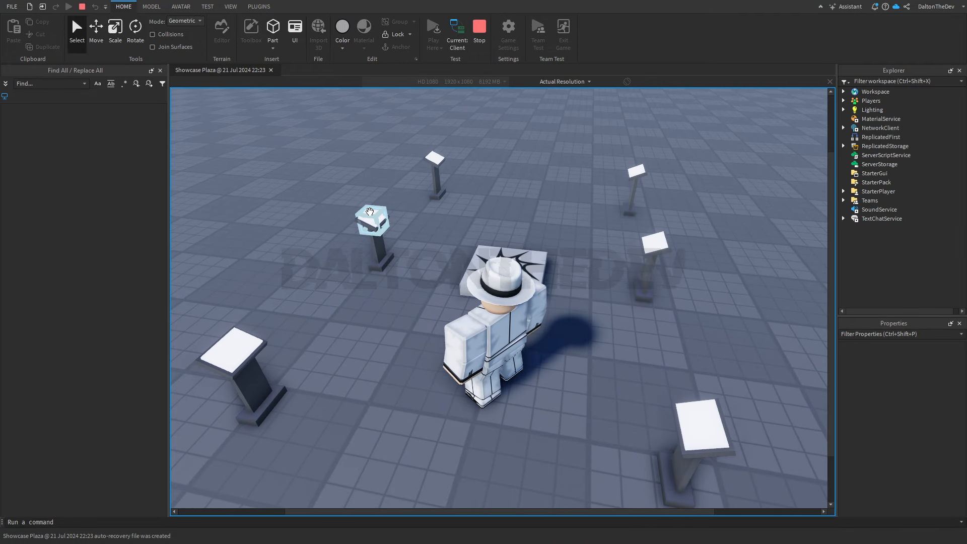
pyautogui.click(370, 217)
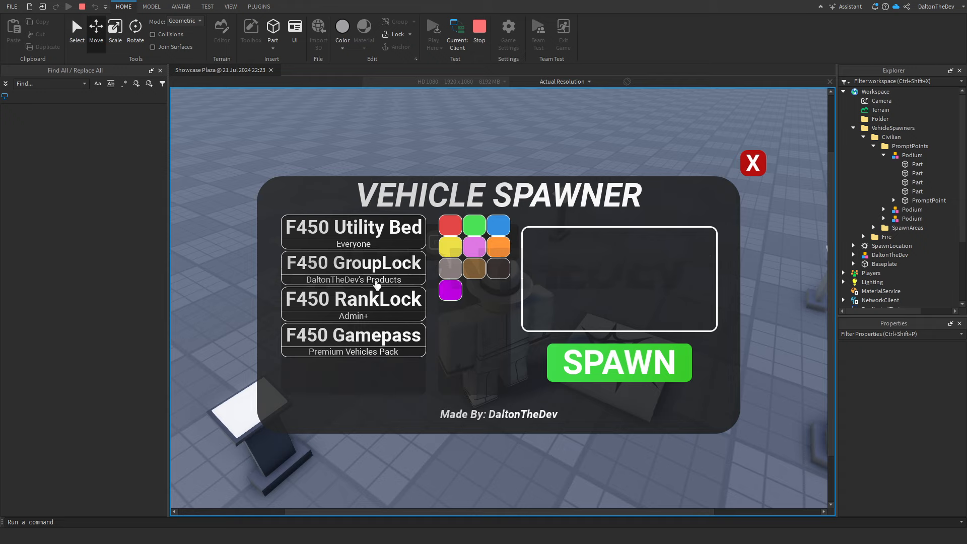
pyautogui.click(450, 290)
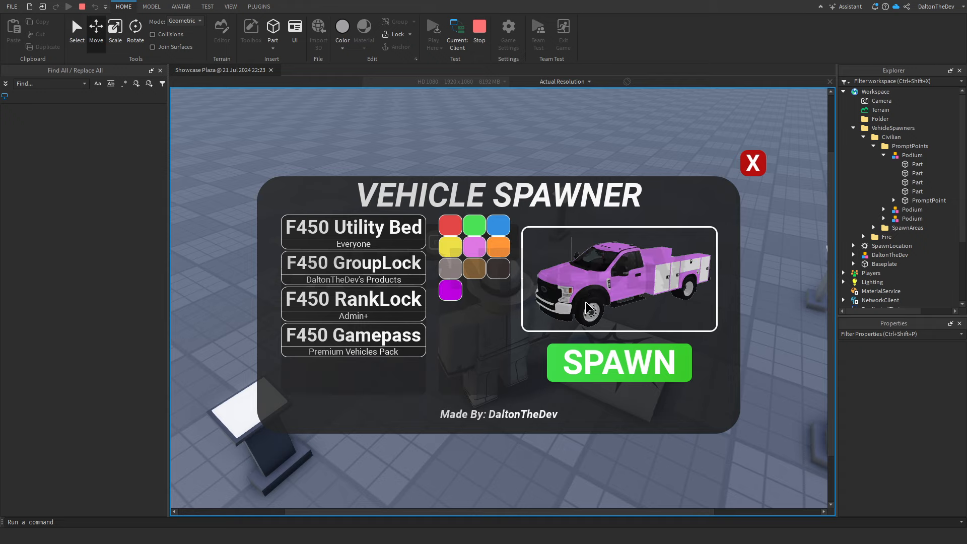